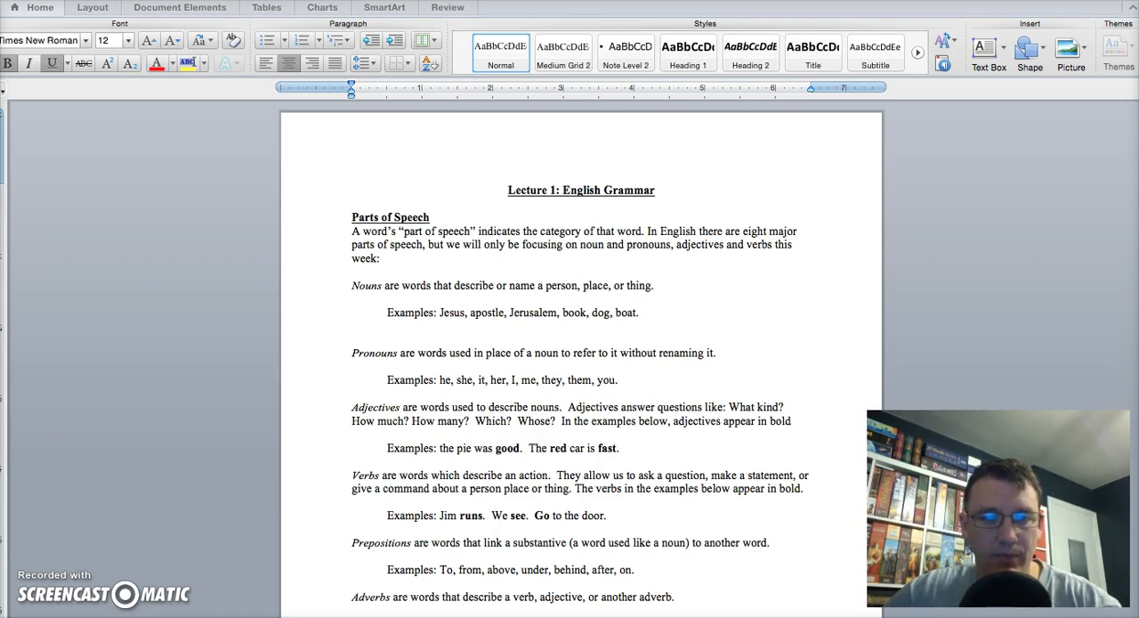
pyautogui.scroll(-3)
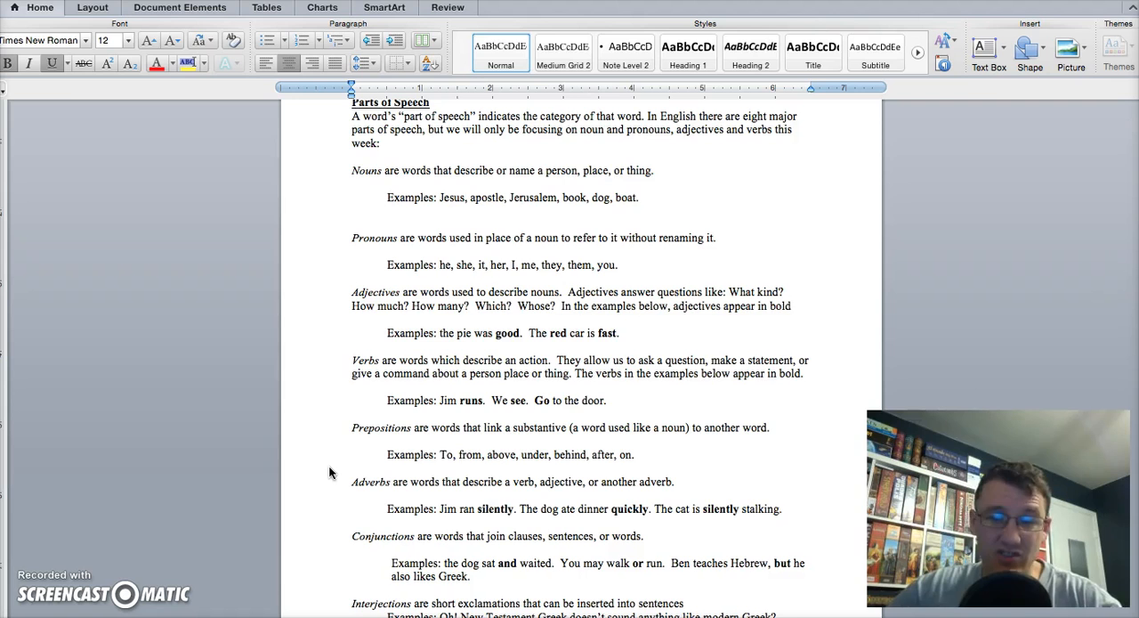
pyautogui.scroll(-3)
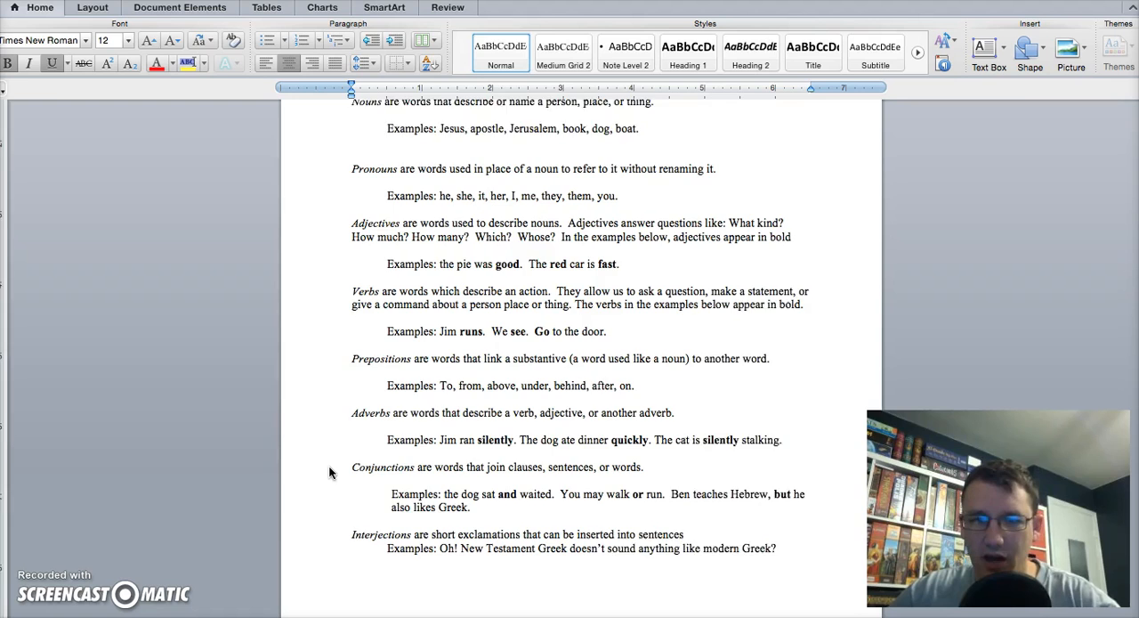
pyautogui.scroll(-3)
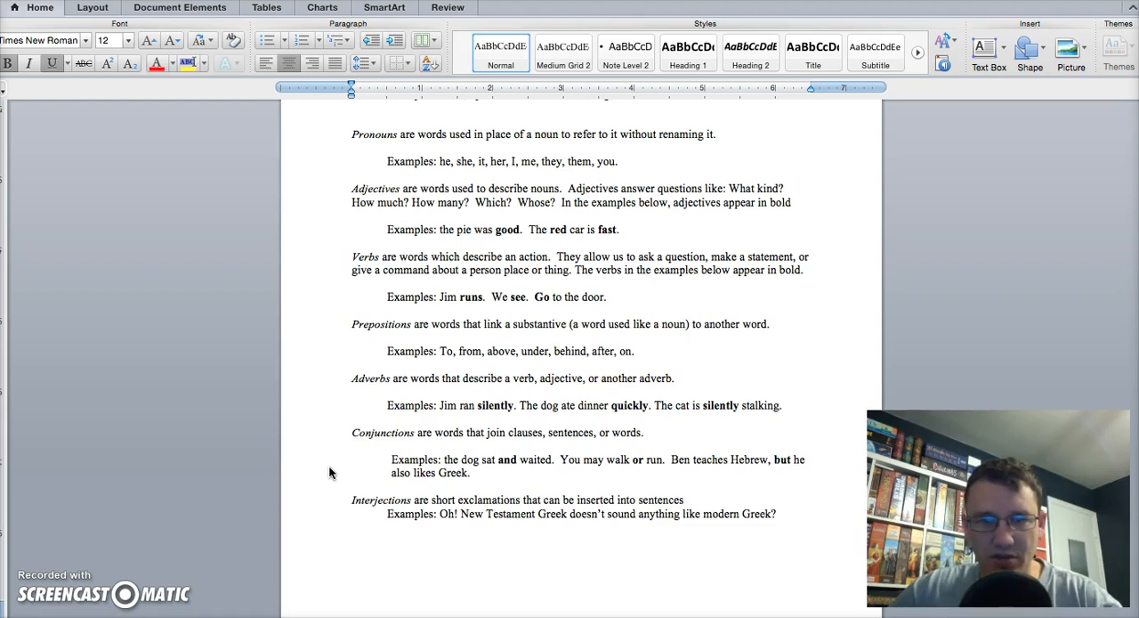
pyautogui.scroll(-3)
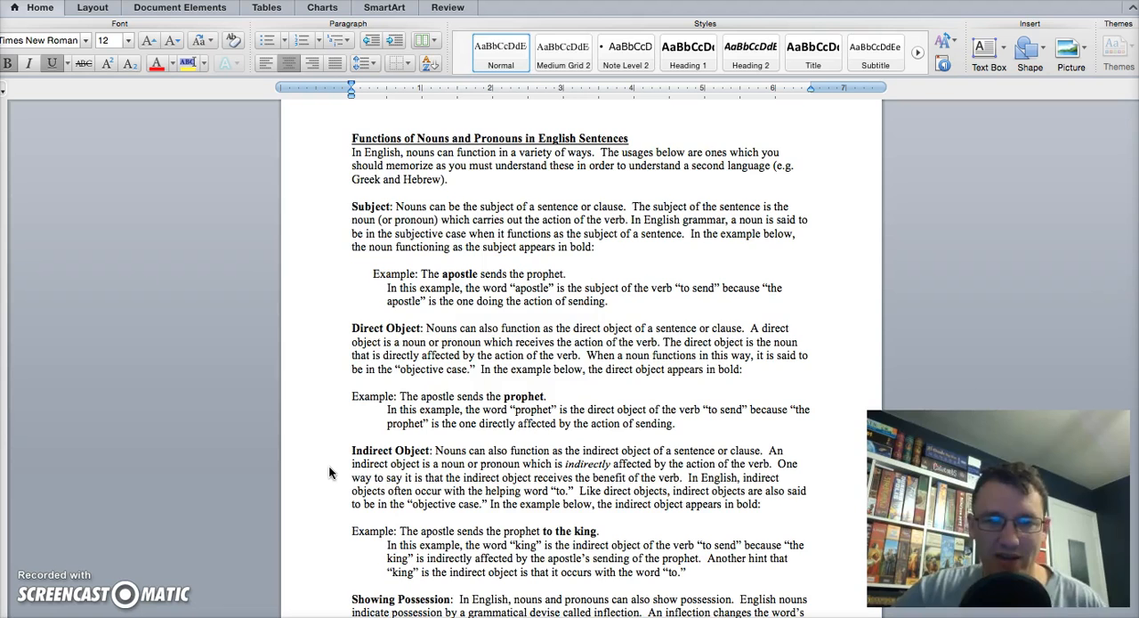
pyautogui.scroll(-3)
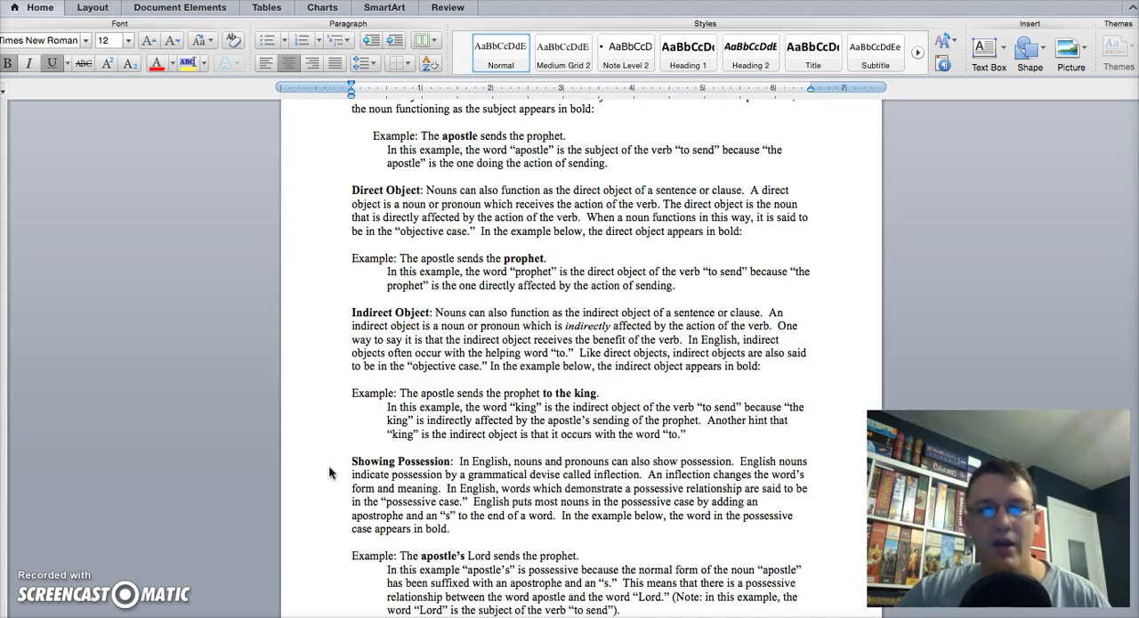
pyautogui.scroll(-3)
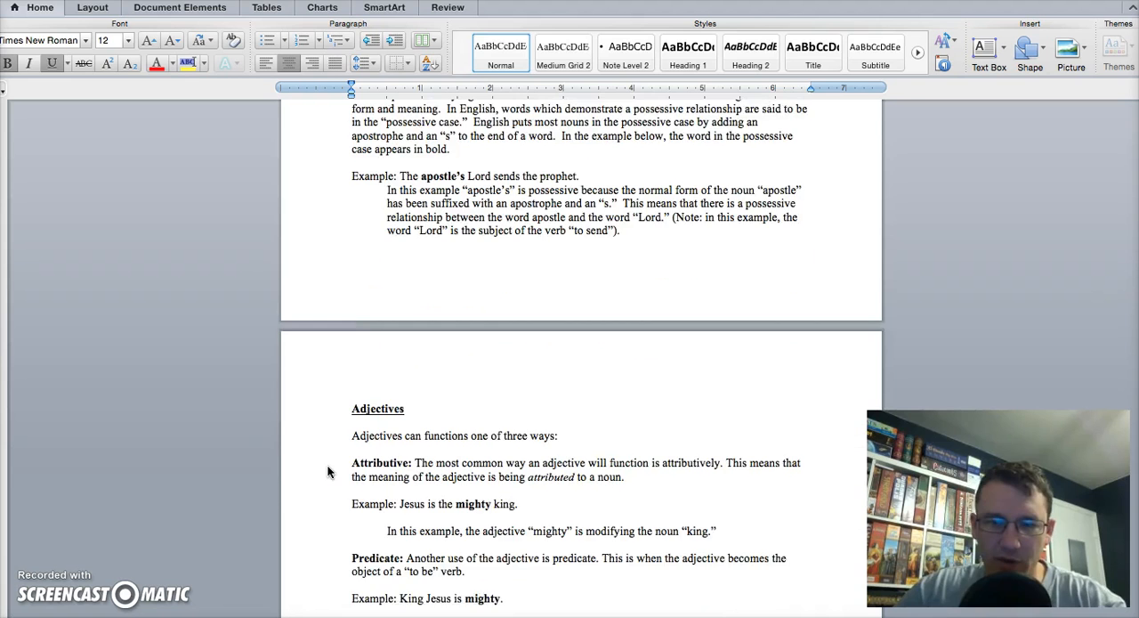
pyautogui.scroll(-3)
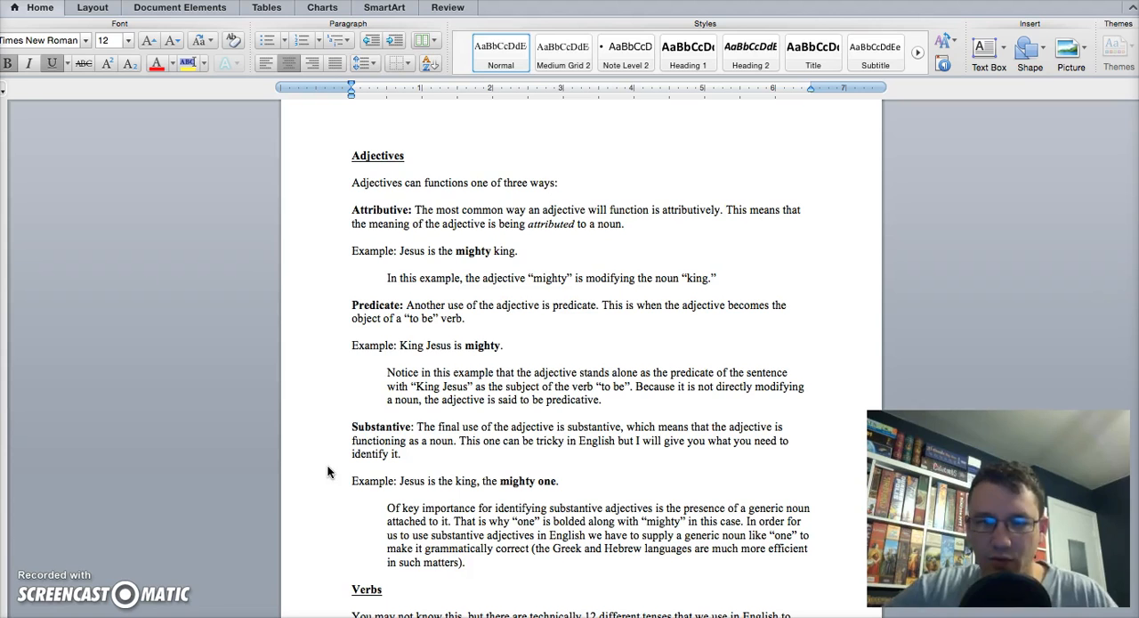
pyautogui.scroll(-3)
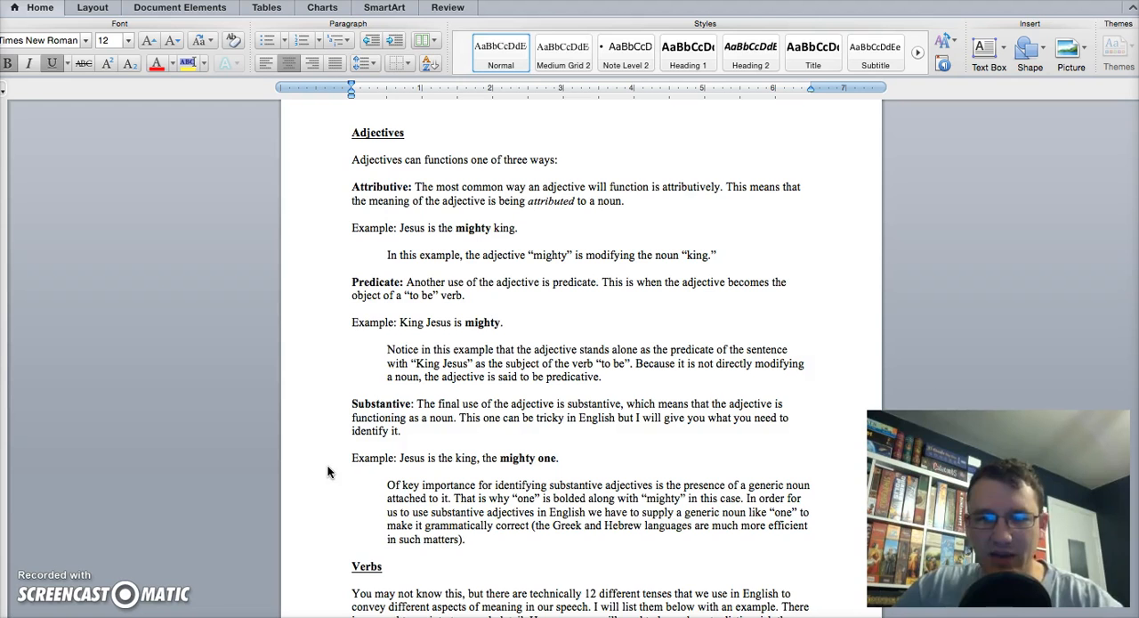
pyautogui.scroll(-3)
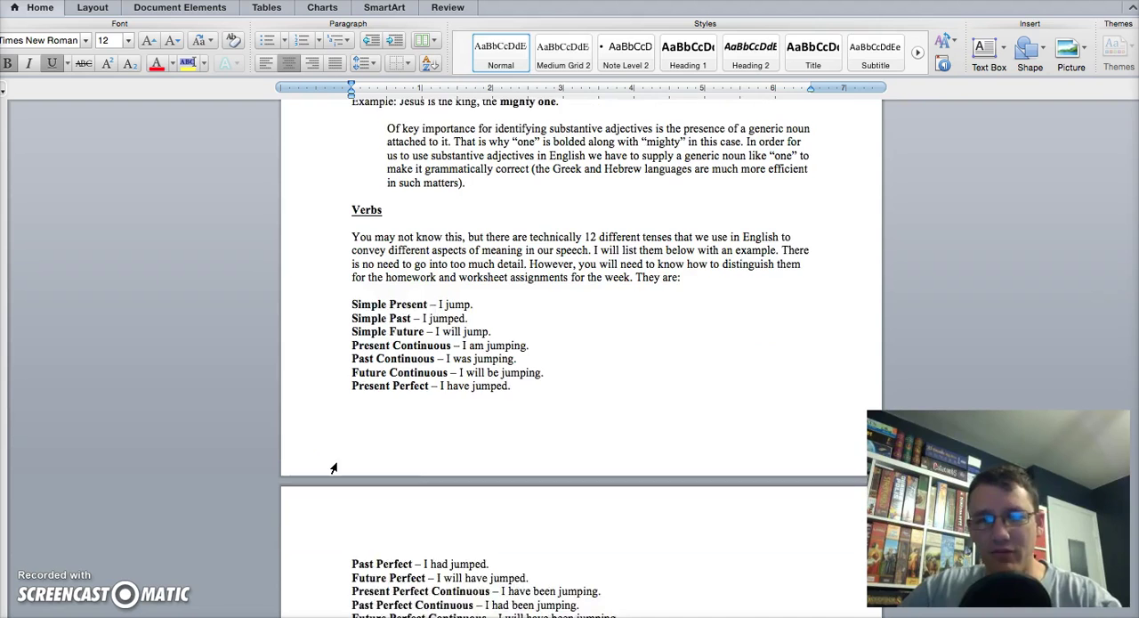
pyautogui.scroll(-3)
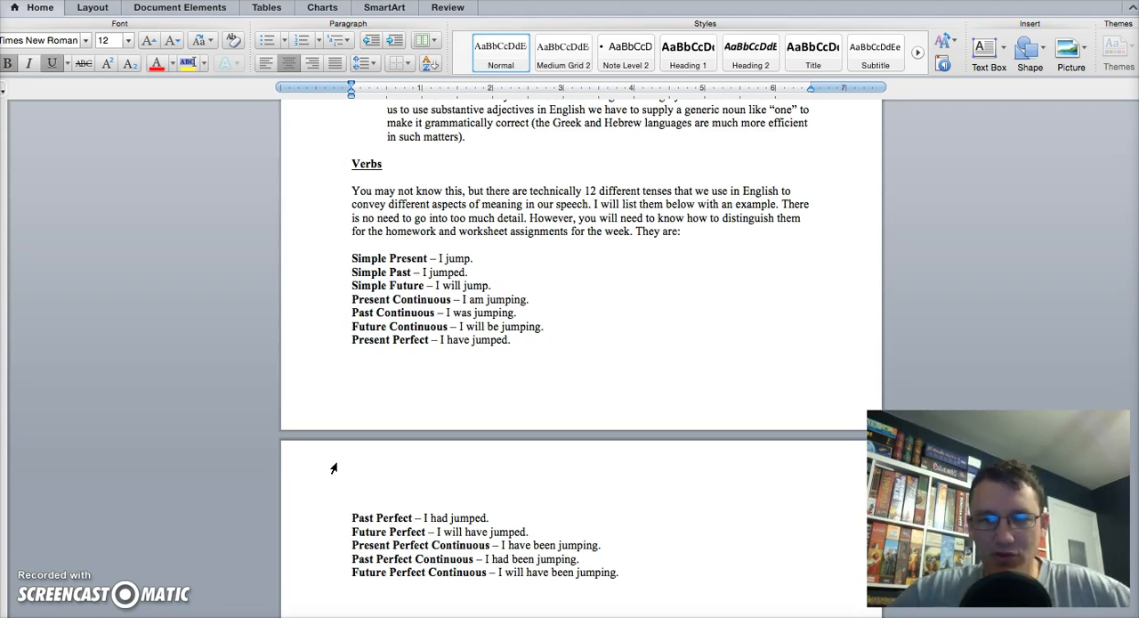